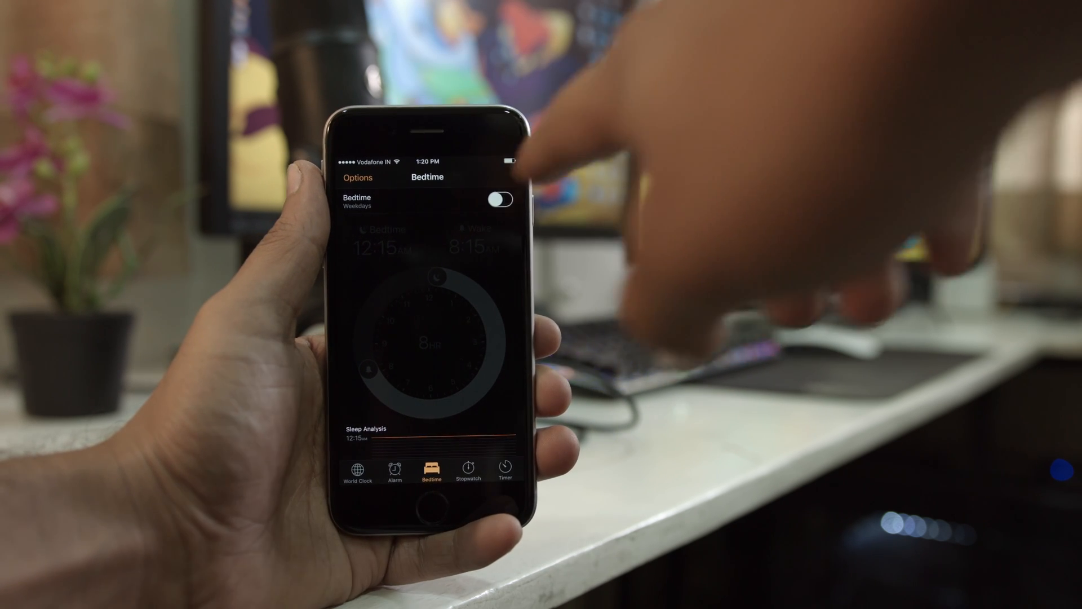
Switch on the 12:15 AM to 8:15 AM weekday Bedtime schedule and scroll to Sleep Analysis.
{"action": "left_click", "coordinate": [501, 198]}
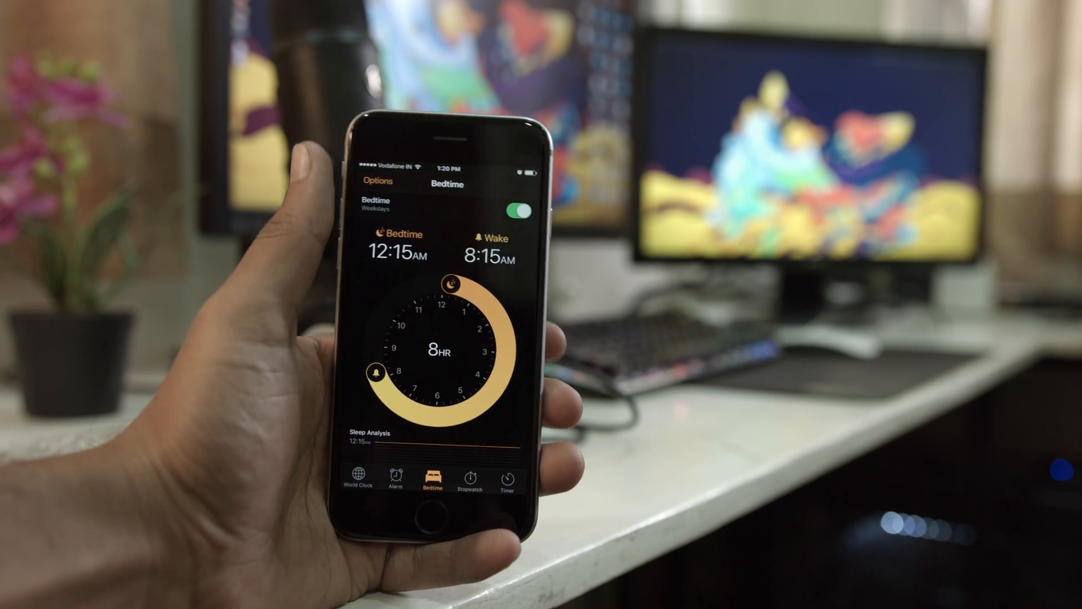
{"action": "scroll", "scroll_direction": "down", "scroll_amount": 3}
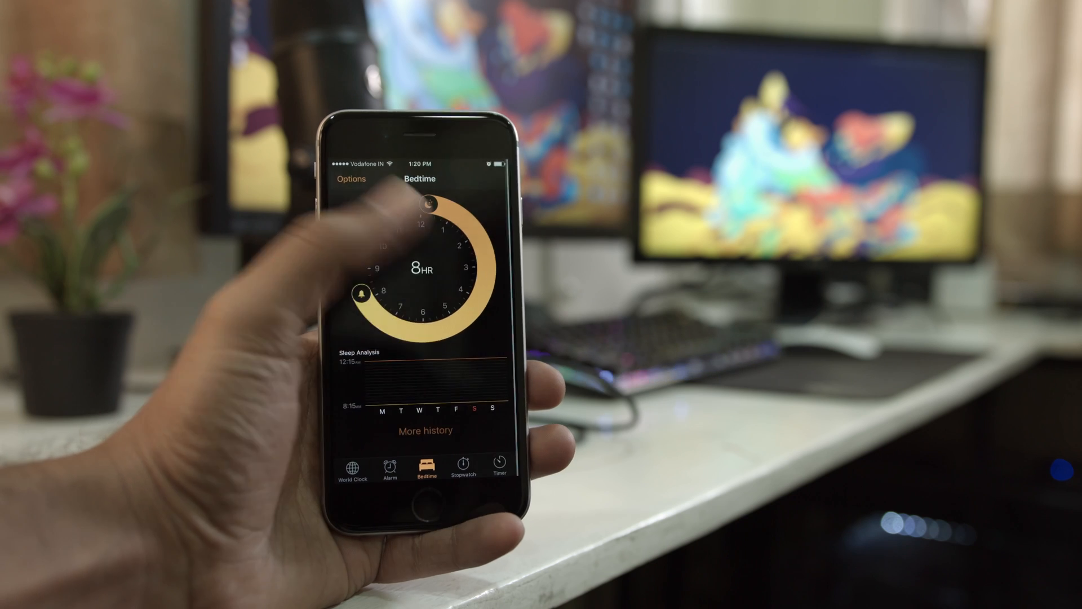
Open the full sleep history in Health and switch the chart to the Year view.
{"action": "left_click", "coordinate": [425, 430]}
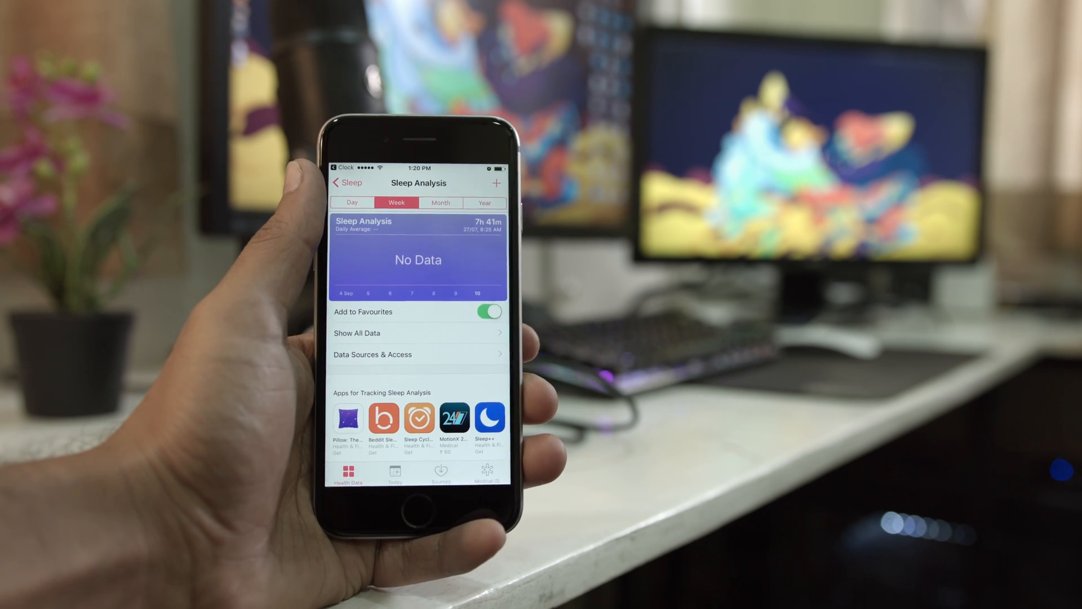
{"action": "left_click", "coordinate": [484, 202]}
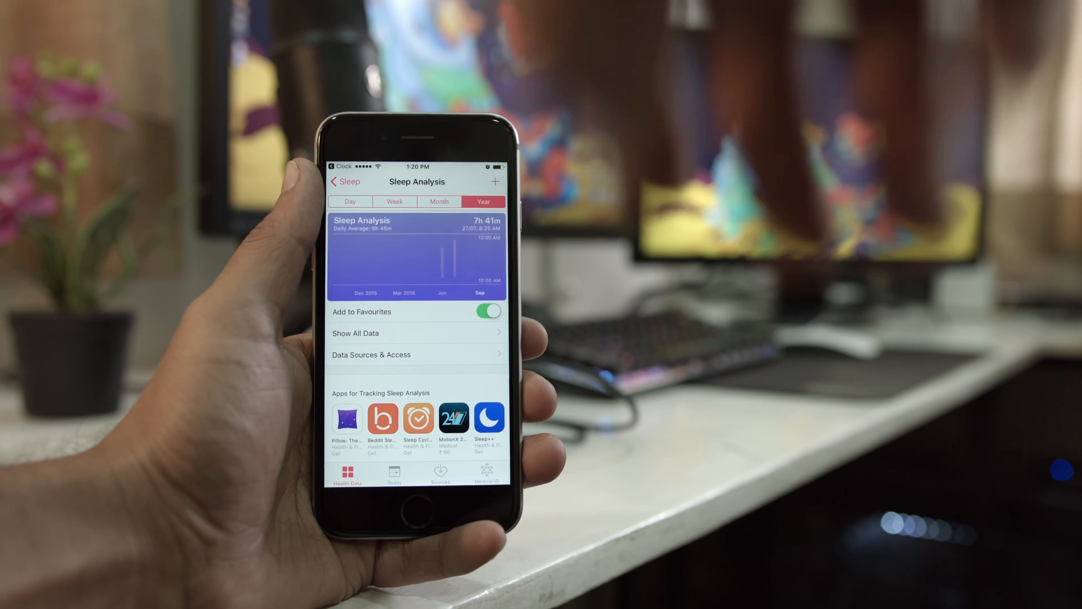